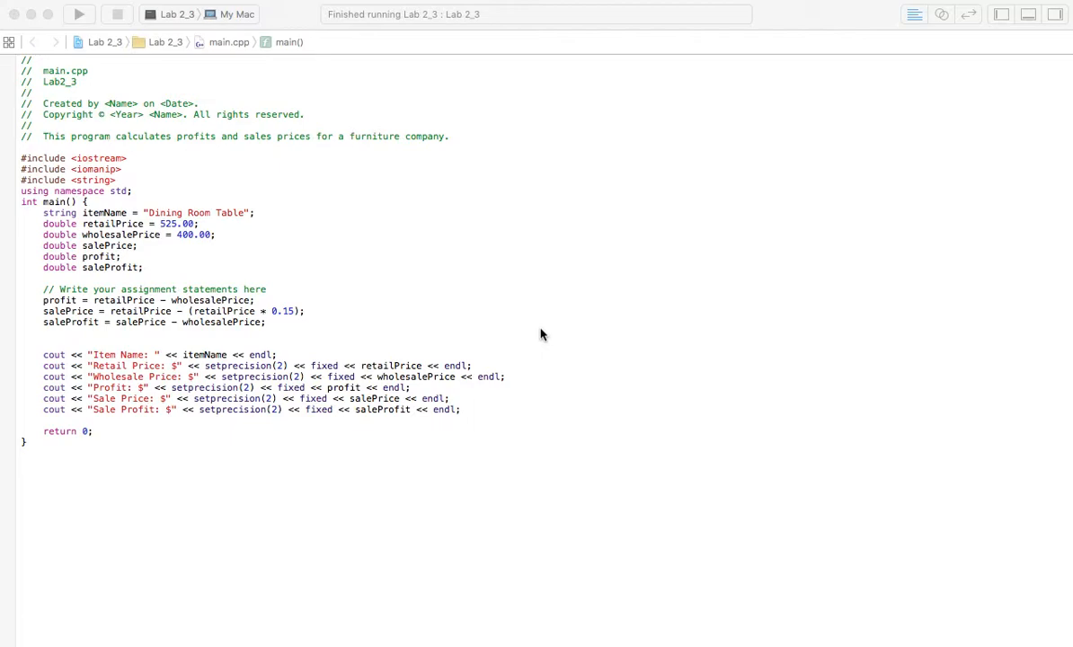
pyautogui.moveTo(298, 254)
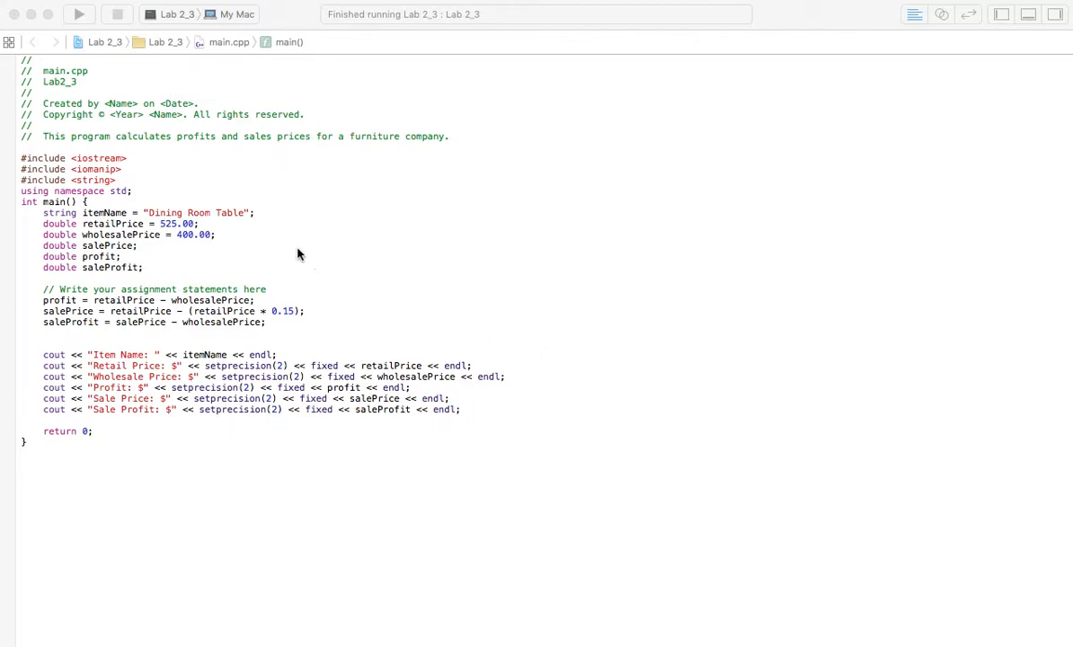
pyautogui.moveTo(252, 254)
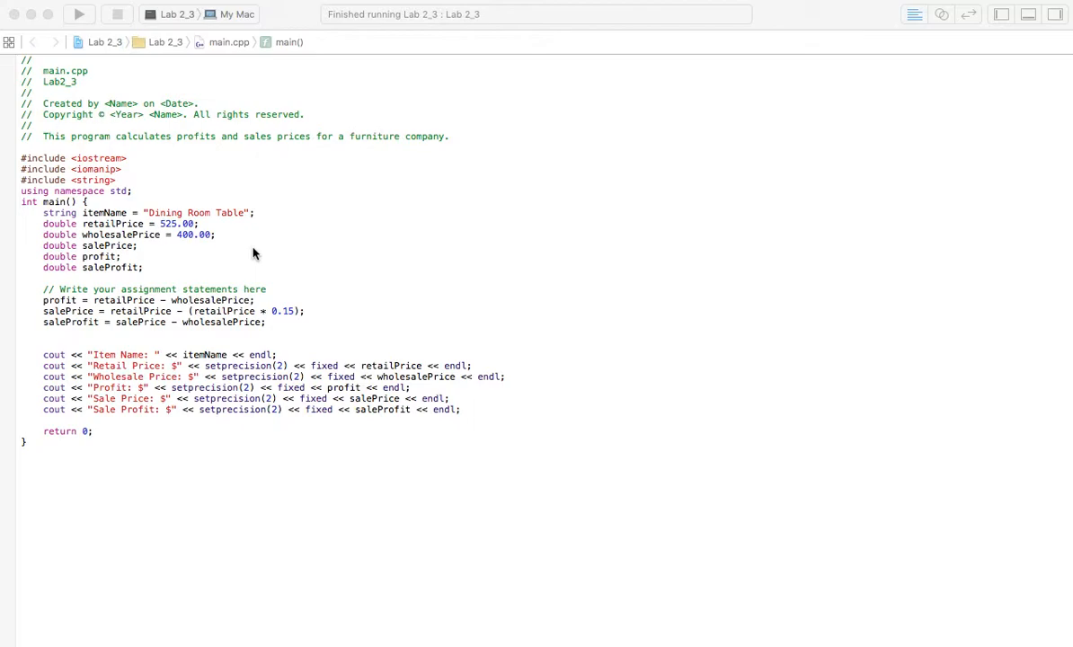
pyautogui.moveTo(242, 256)
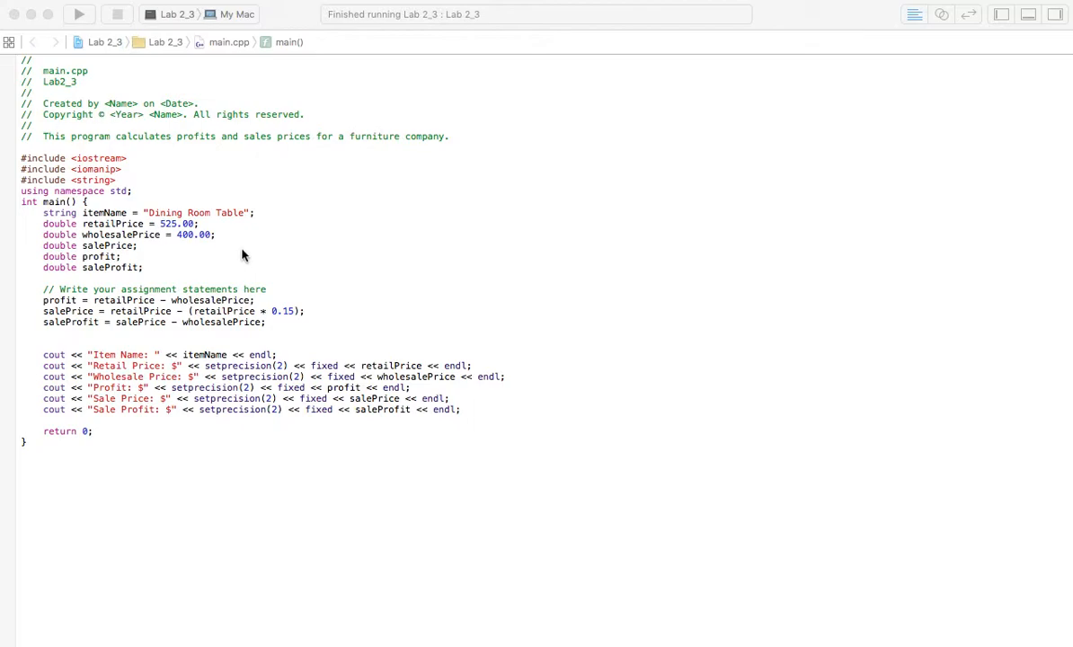
pyautogui.moveTo(272, 246)
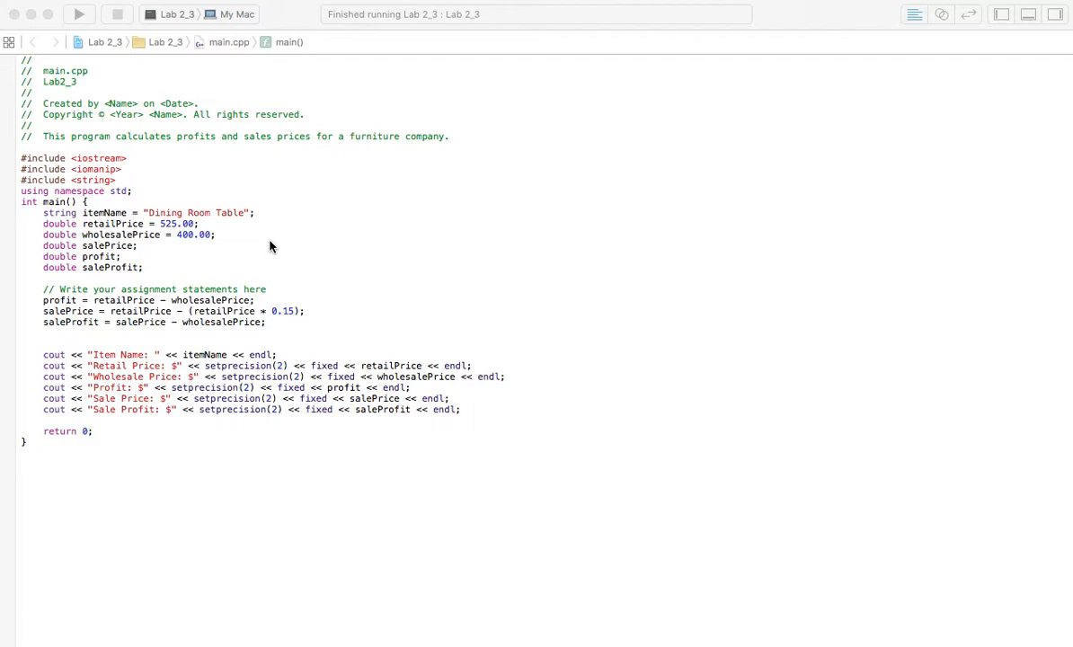
pyautogui.moveTo(185, 235)
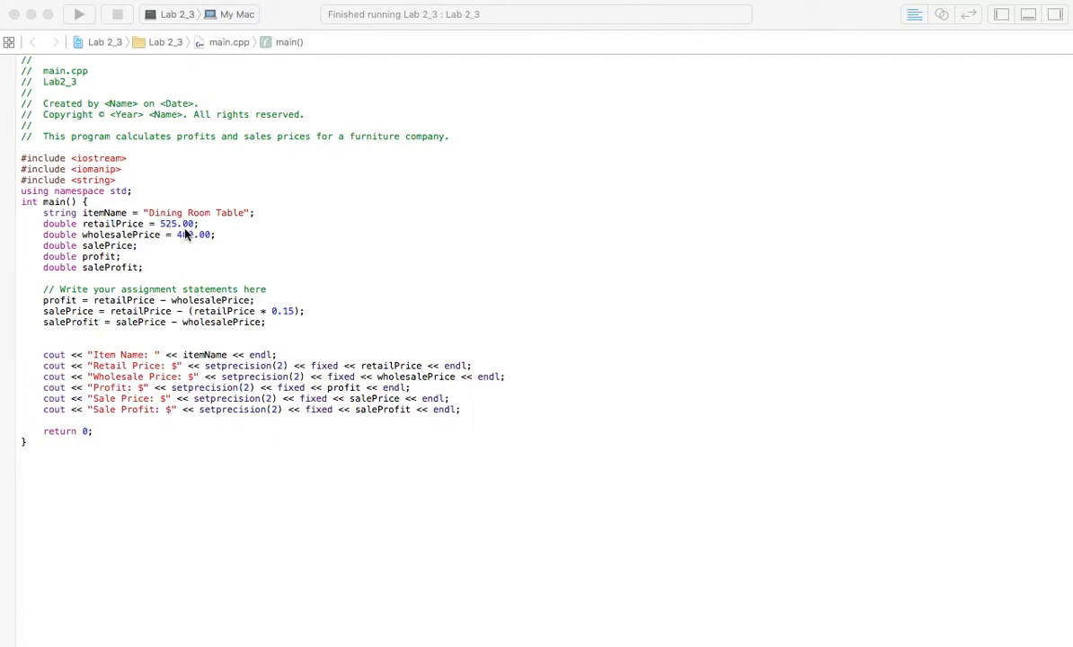
pyautogui.moveTo(185, 240)
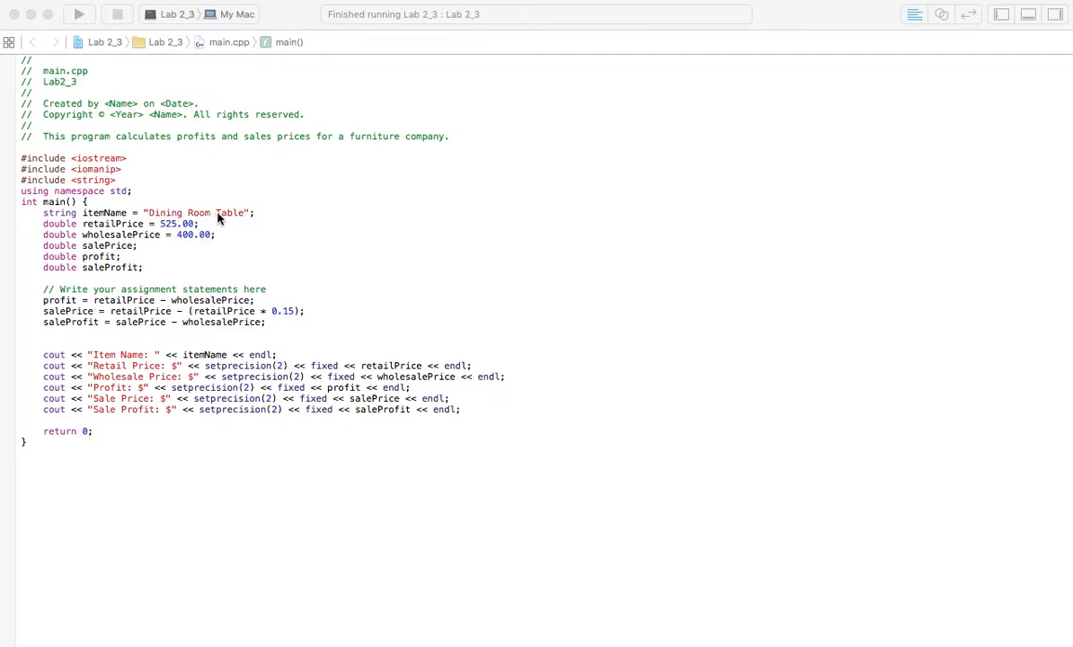
pyautogui.moveTo(320, 312)
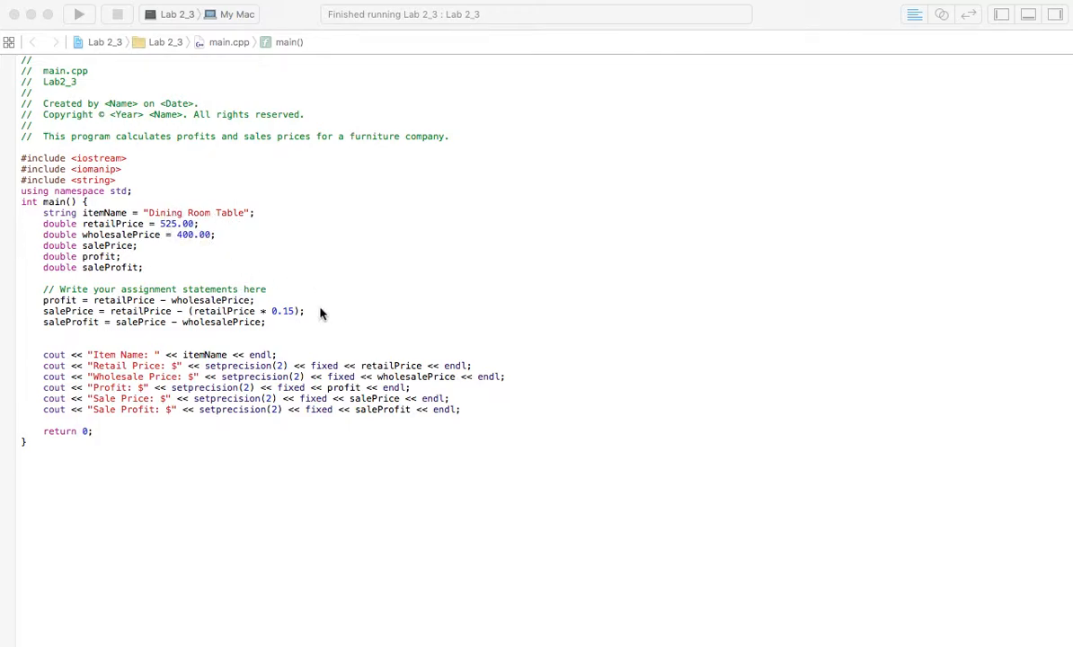
pyautogui.moveTo(335, 311)
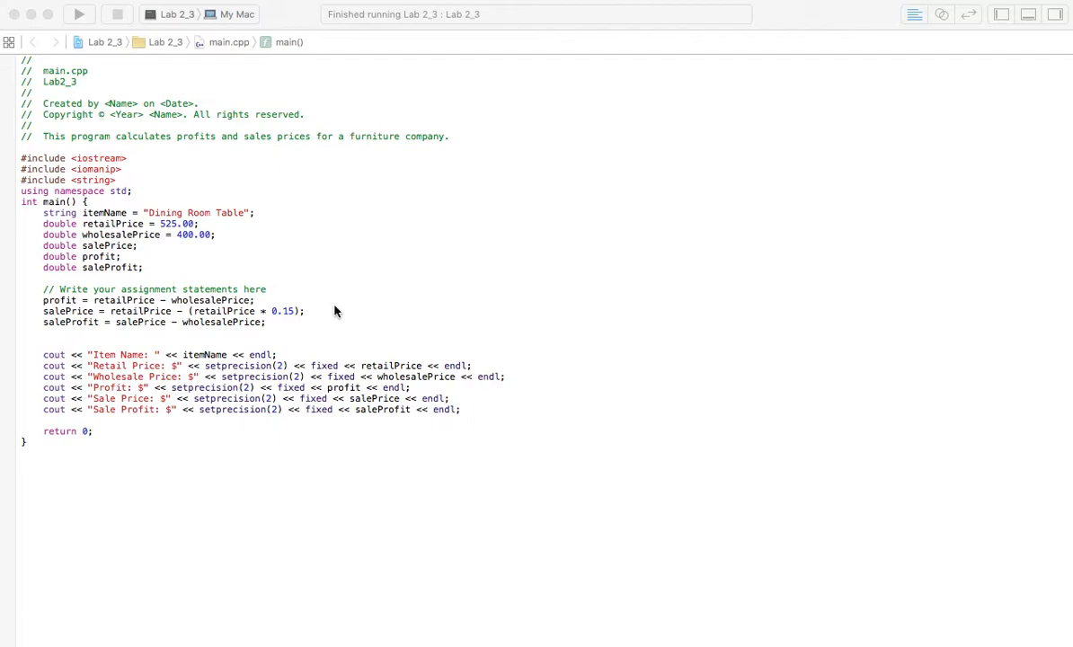
pyautogui.moveTo(315, 268)
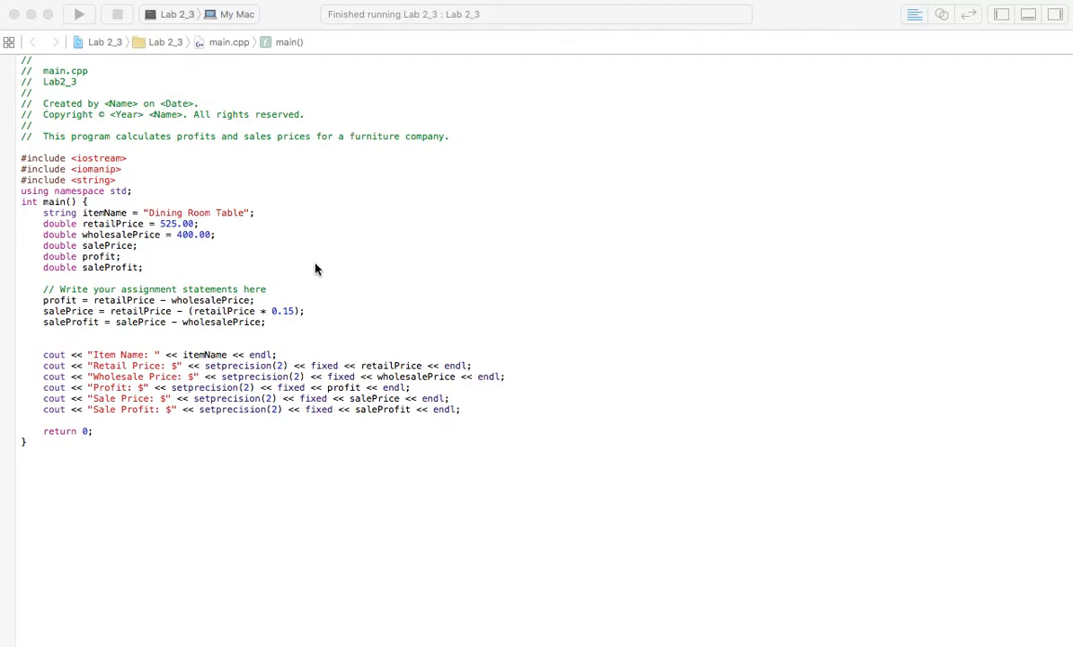
pyautogui.moveTo(323, 279)
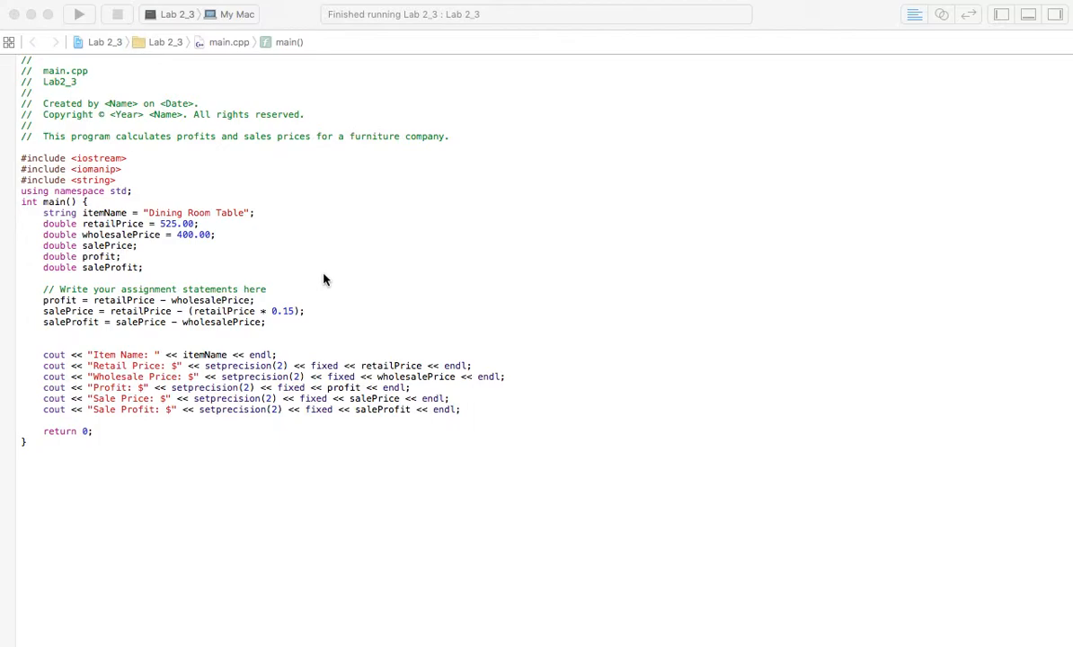
pyautogui.moveTo(218, 250)
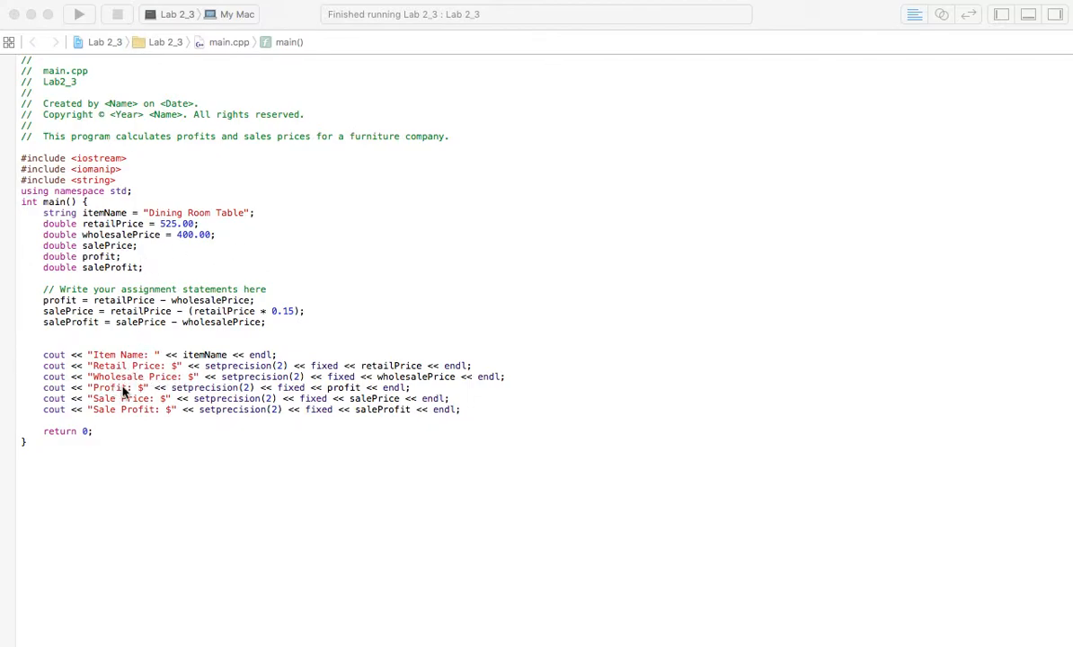
pyautogui.moveTo(146, 407)
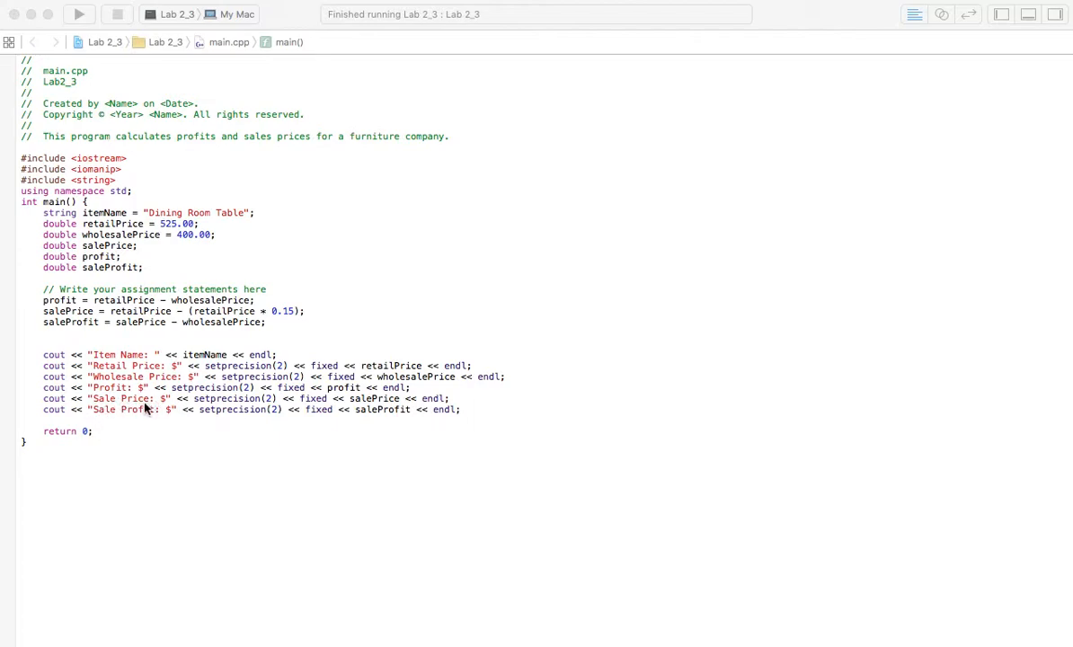
pyautogui.moveTo(174, 329)
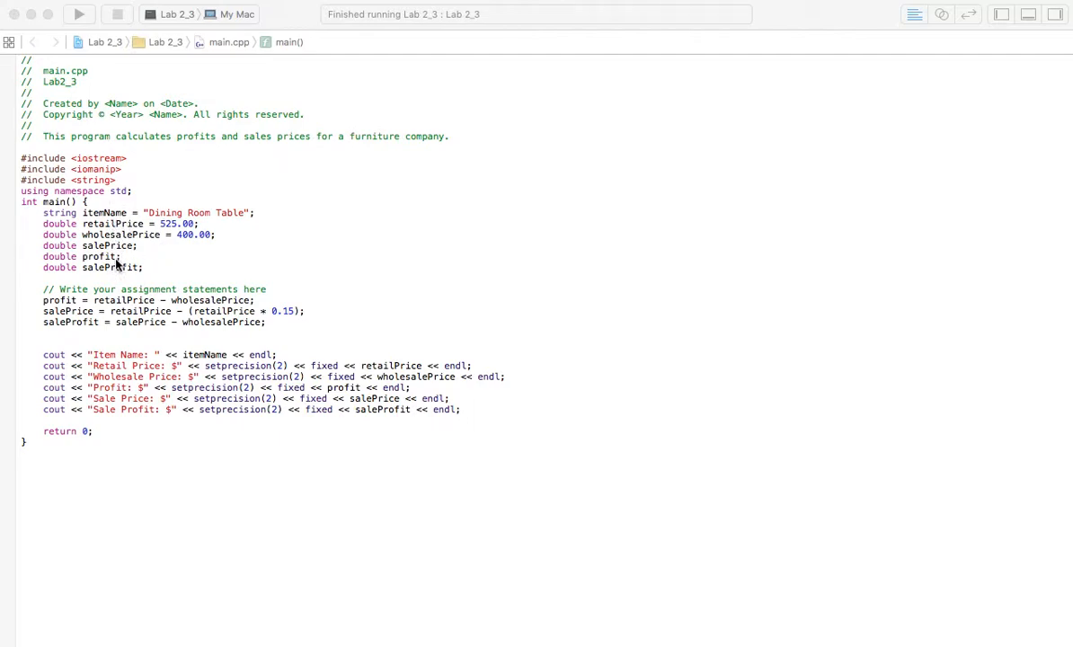
pyautogui.moveTo(133, 358)
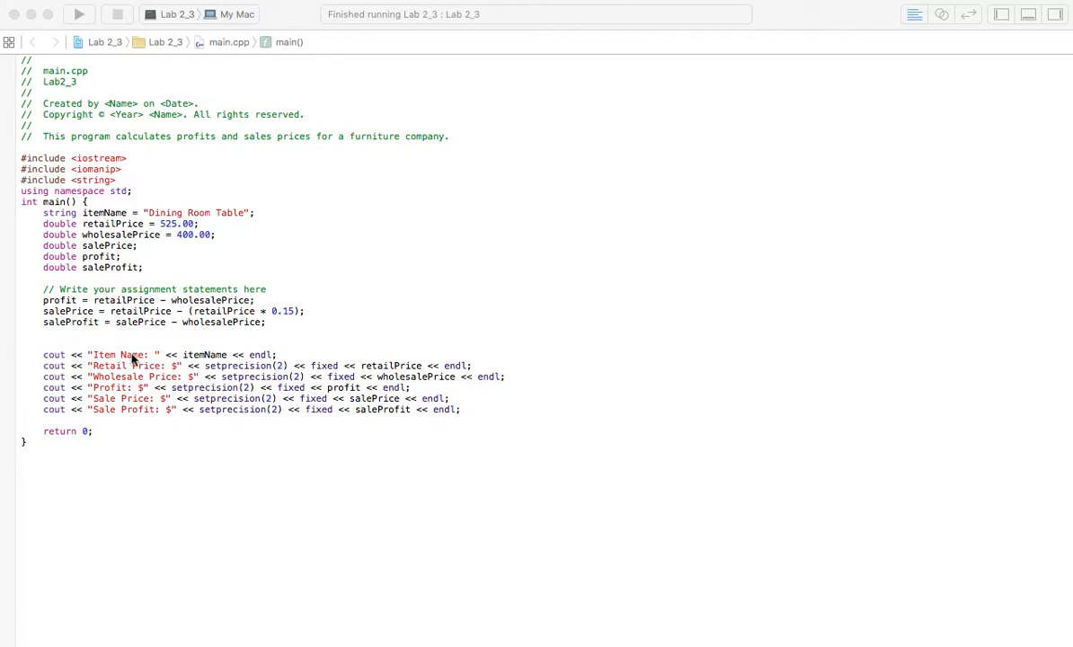
pyautogui.moveTo(236, 368)
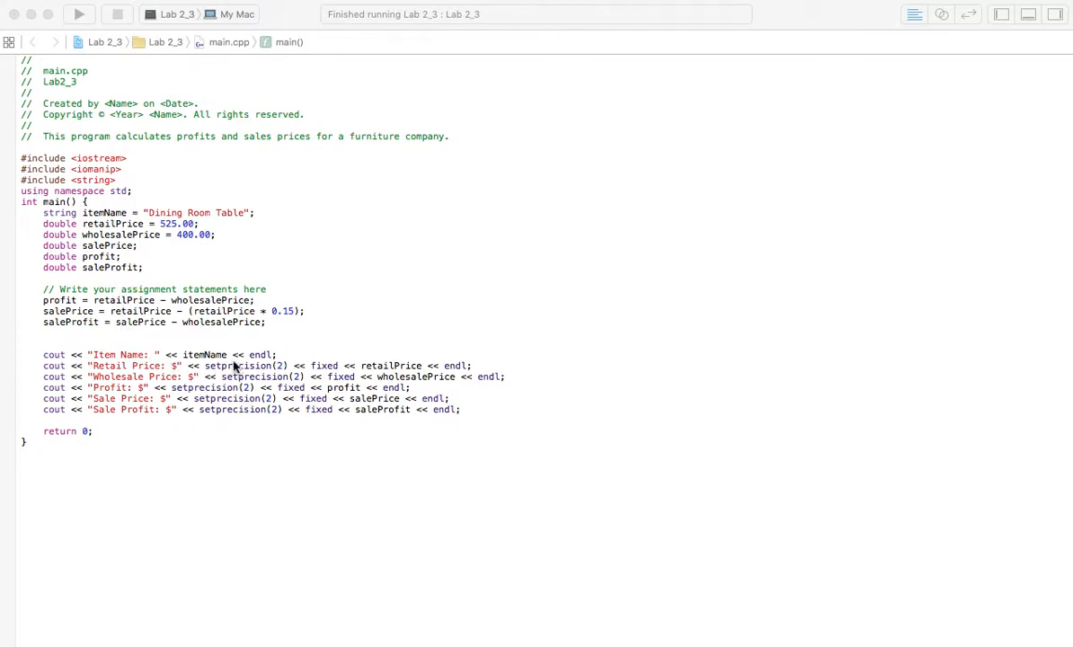
pyautogui.moveTo(211, 265)
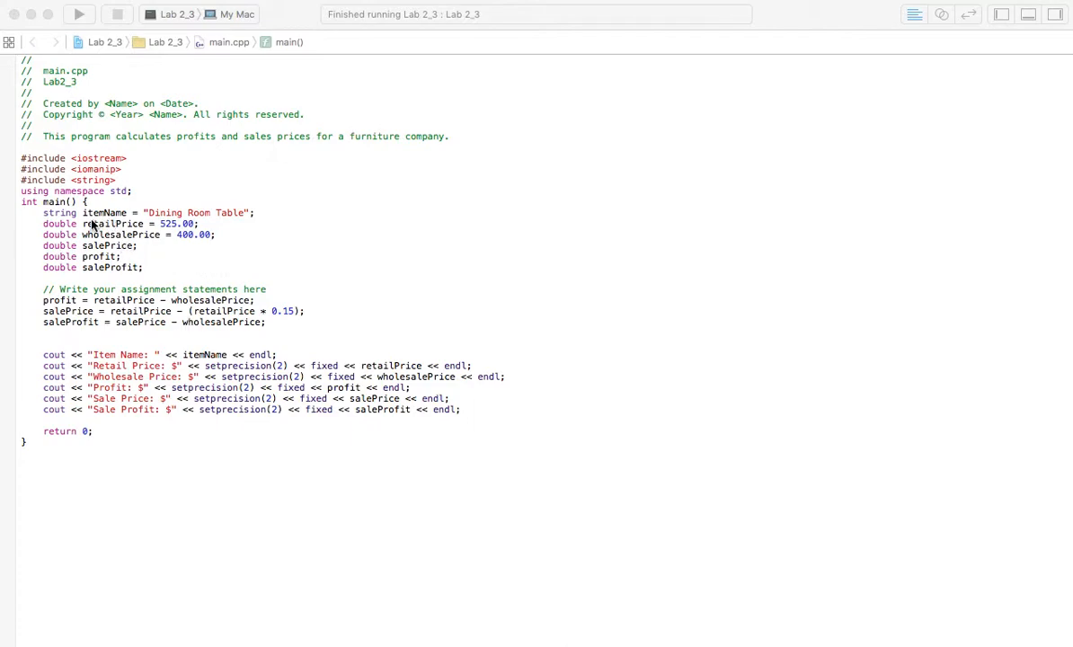
pyautogui.moveTo(213, 221)
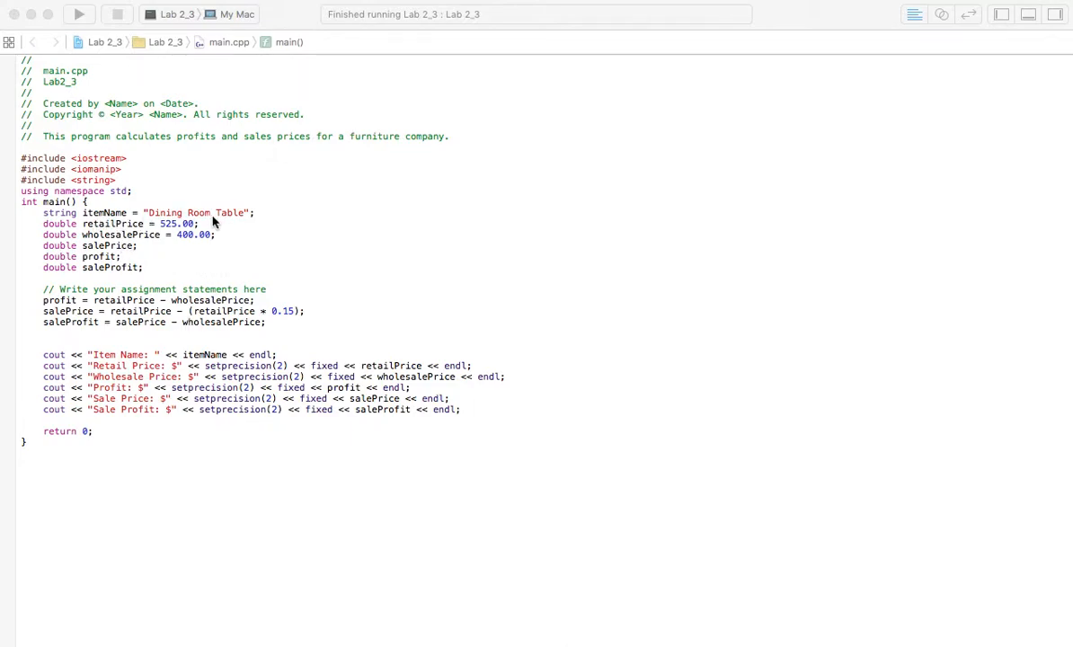
pyautogui.moveTo(71, 233)
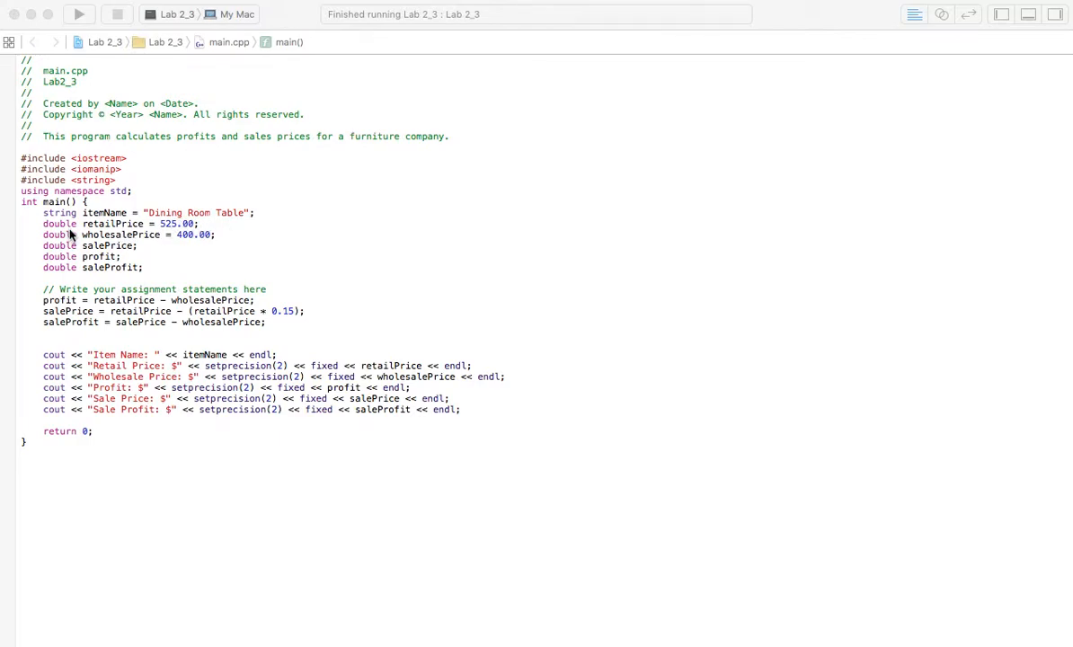
pyautogui.moveTo(140, 229)
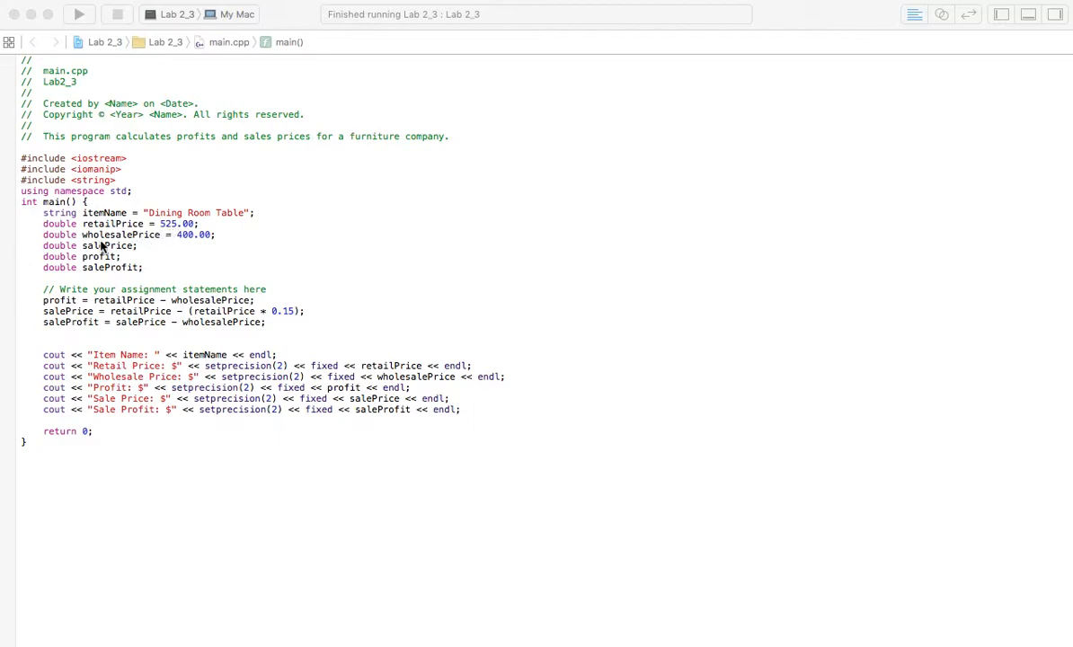
pyautogui.moveTo(186, 239)
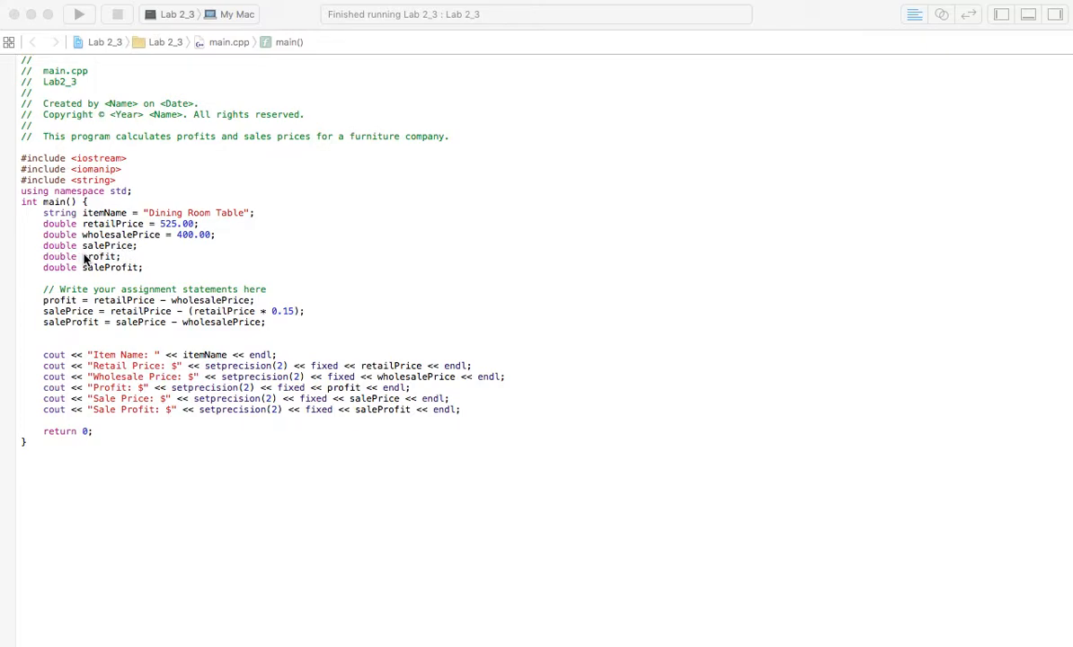
pyautogui.moveTo(90, 272)
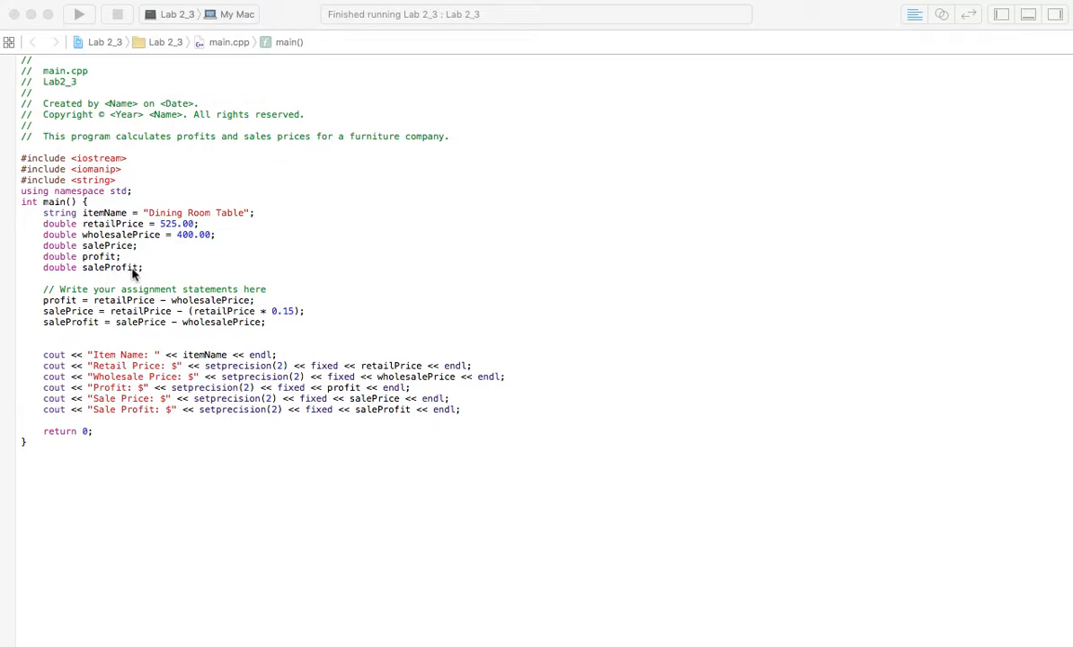
pyautogui.moveTo(100, 307)
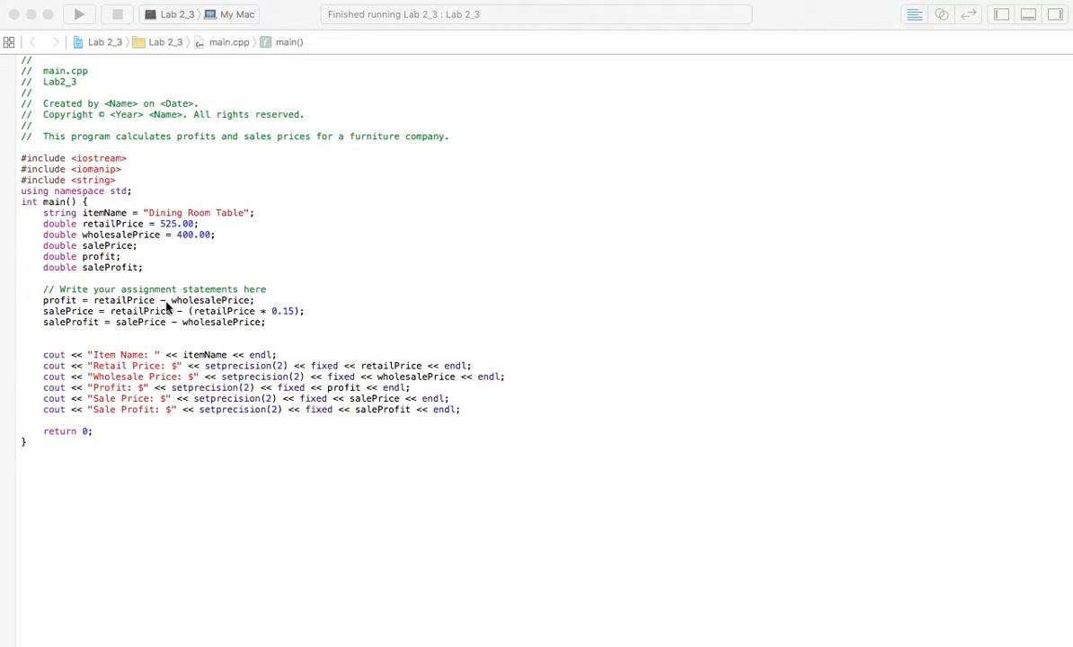
pyautogui.moveTo(179, 256)
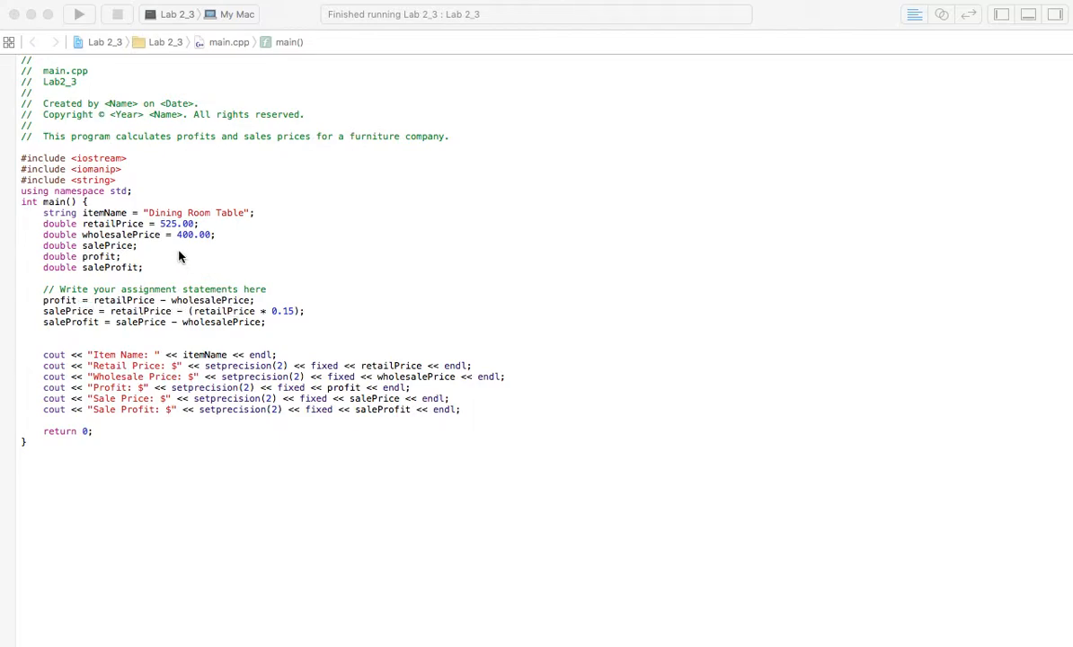
pyautogui.moveTo(82, 315)
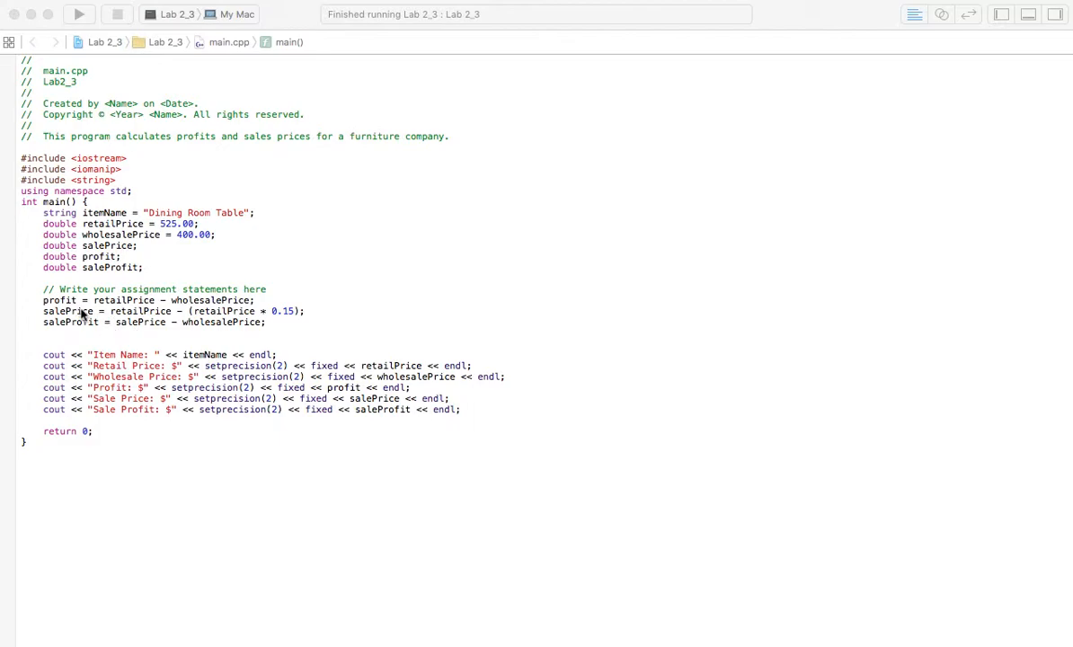
pyautogui.moveTo(225, 314)
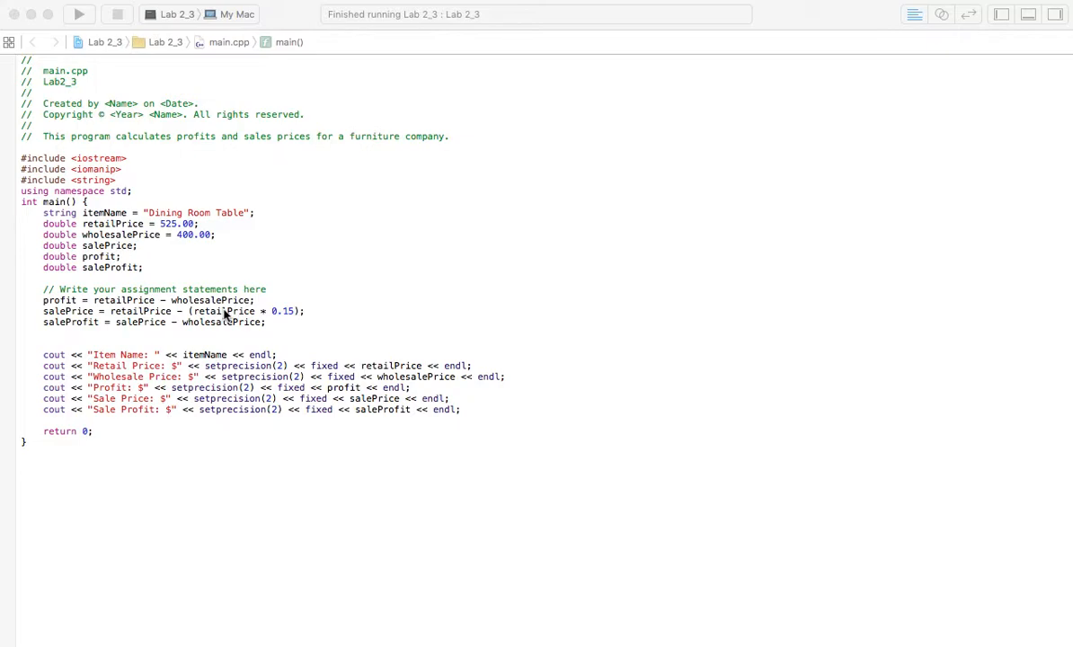
pyautogui.moveTo(288, 316)
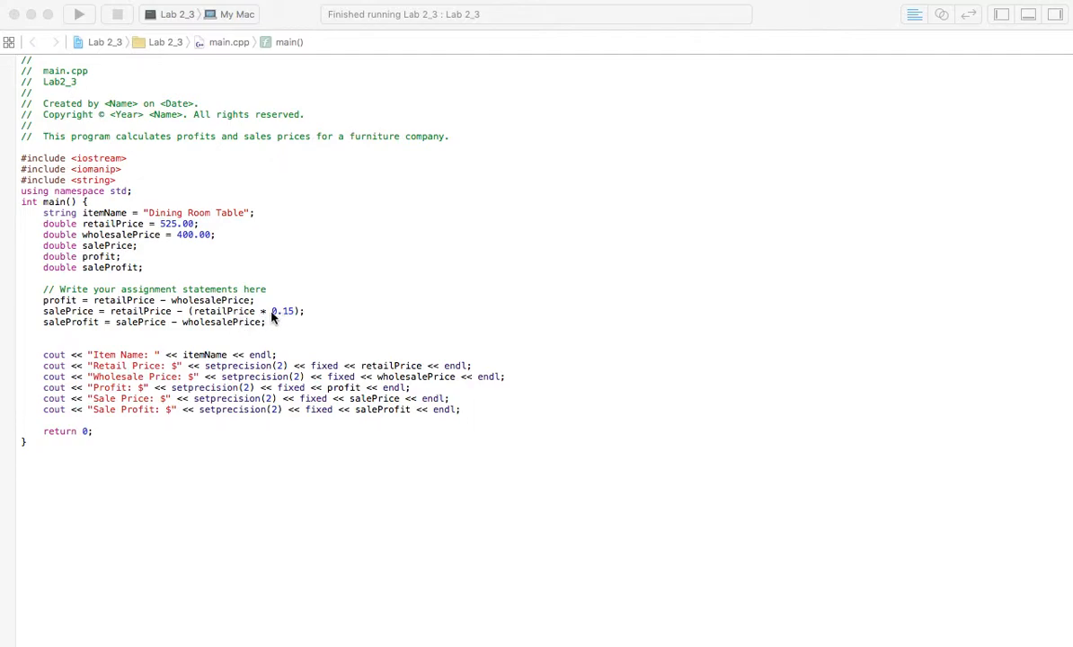
pyautogui.moveTo(247, 316)
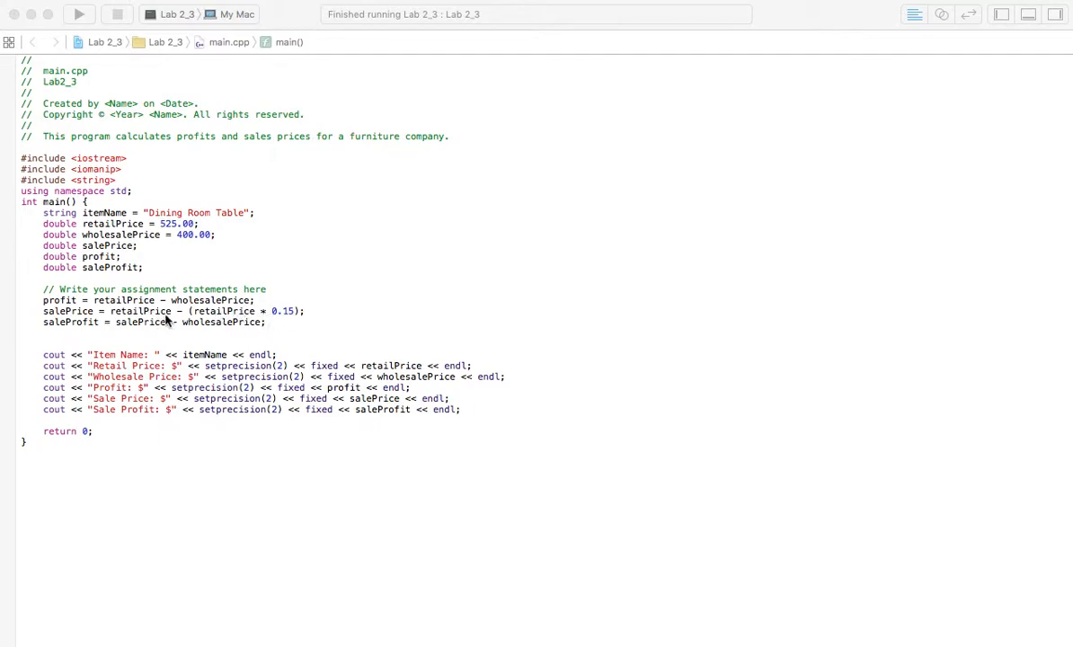
pyautogui.moveTo(94, 314)
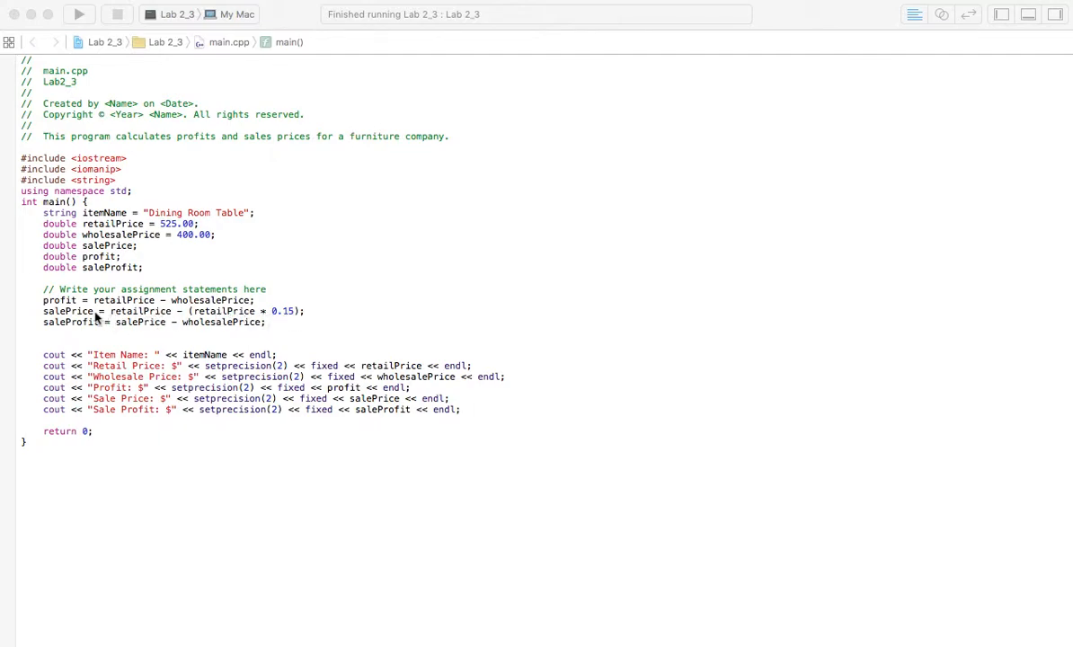
pyautogui.moveTo(80, 326)
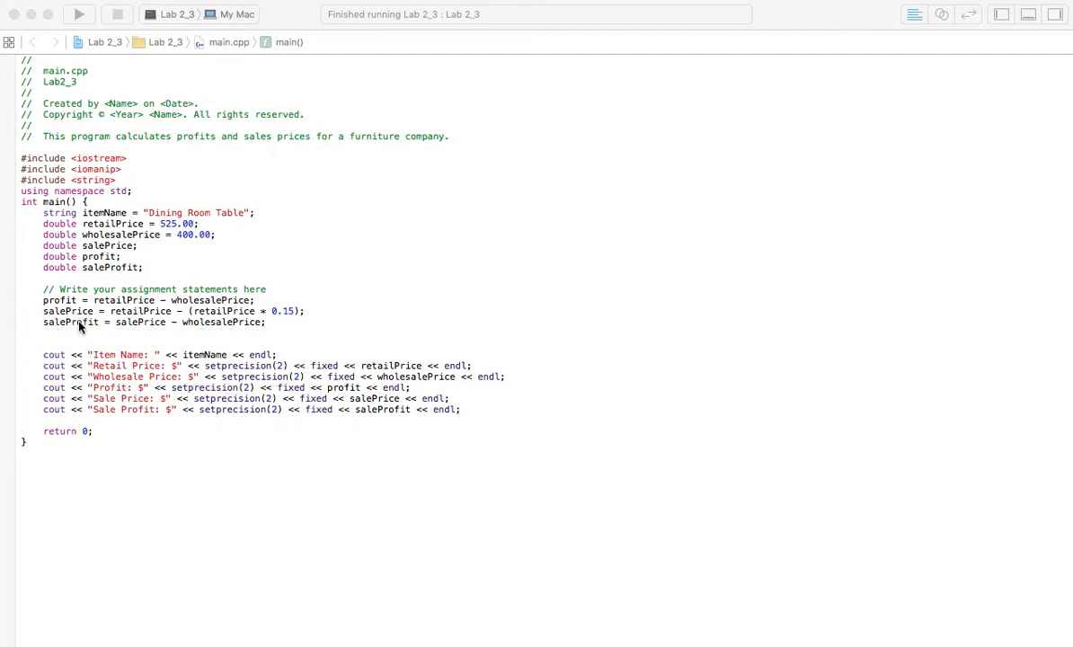
pyautogui.moveTo(133, 328)
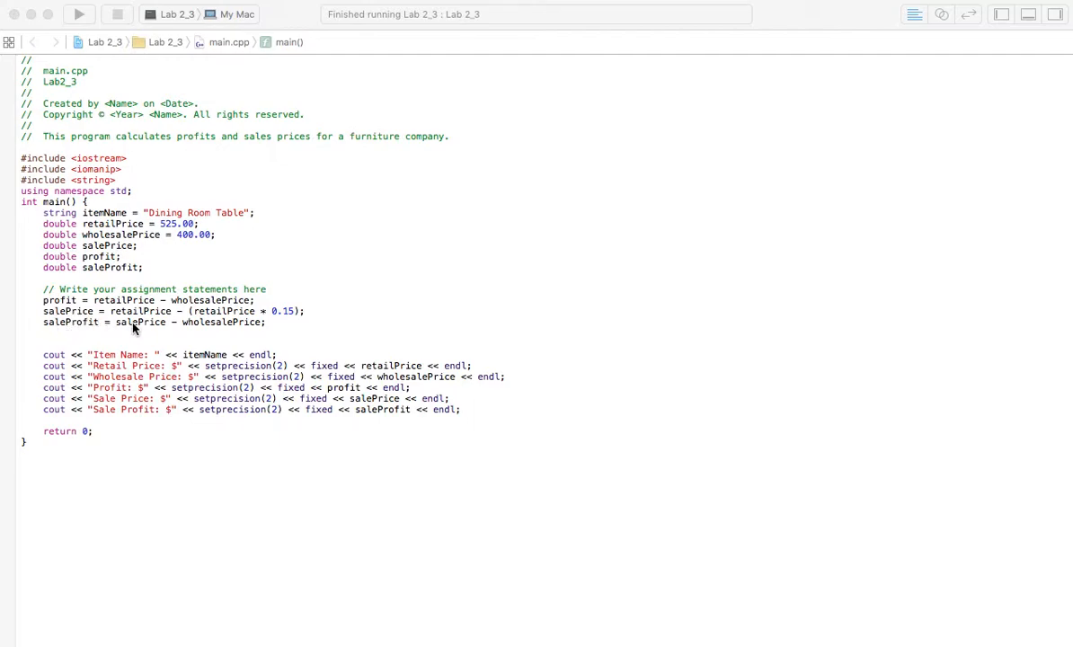
pyautogui.moveTo(187, 330)
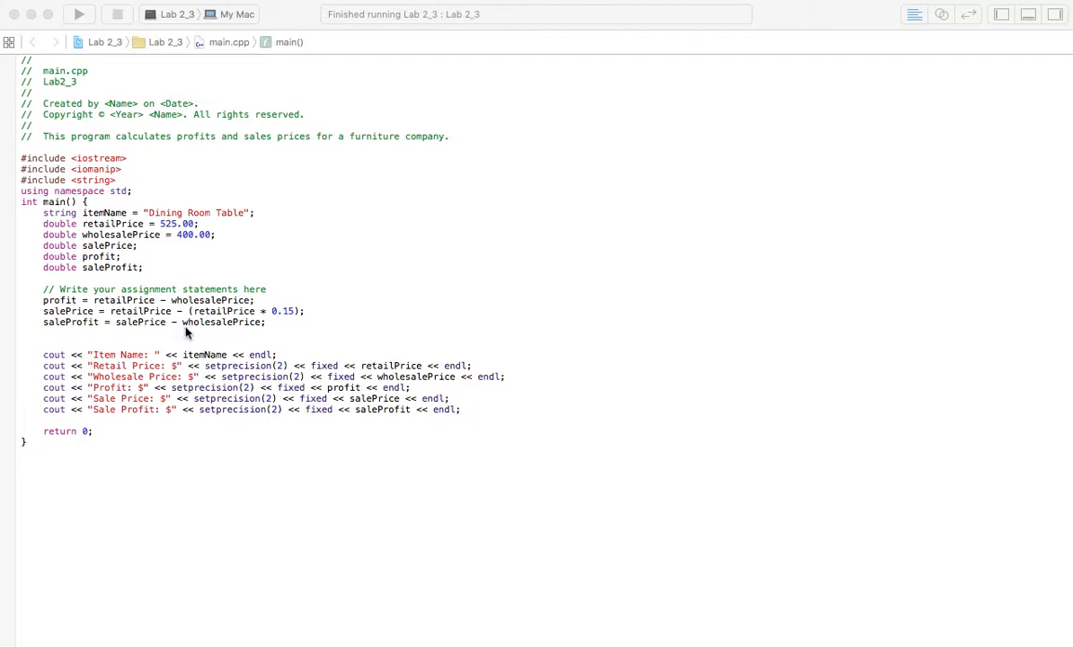
pyautogui.moveTo(200, 337)
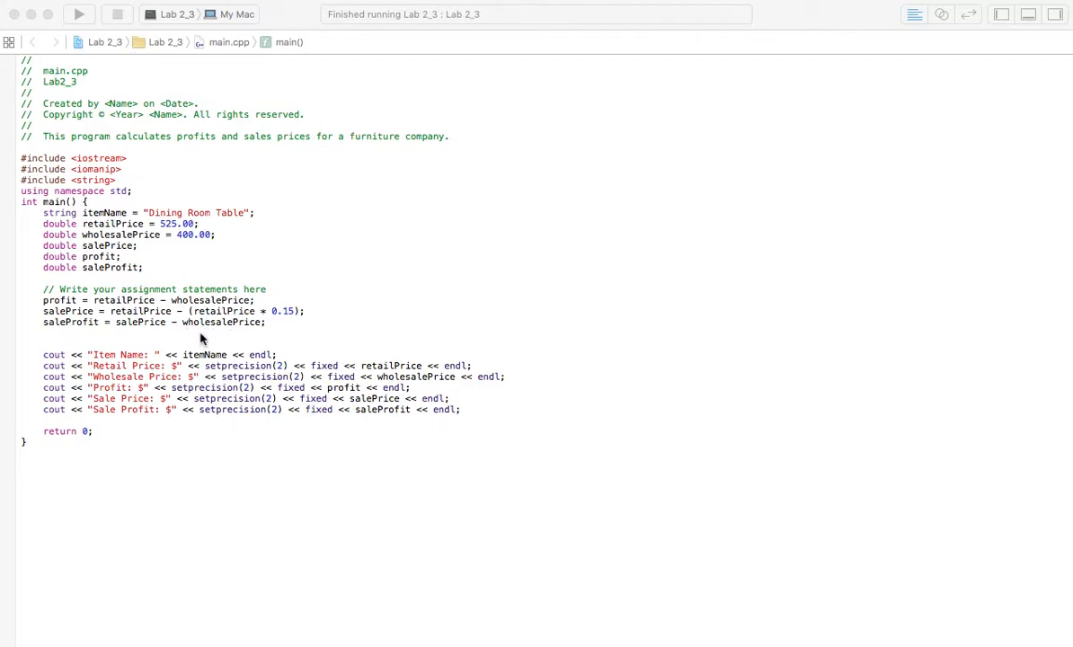
pyautogui.moveTo(304, 338)
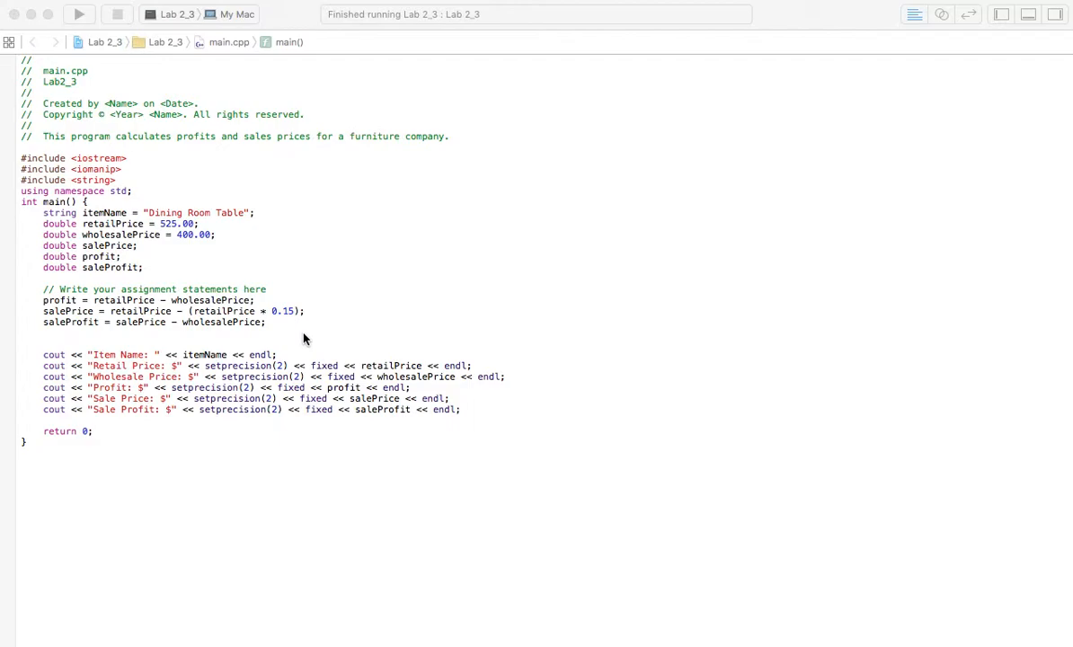
pyautogui.moveTo(276, 338)
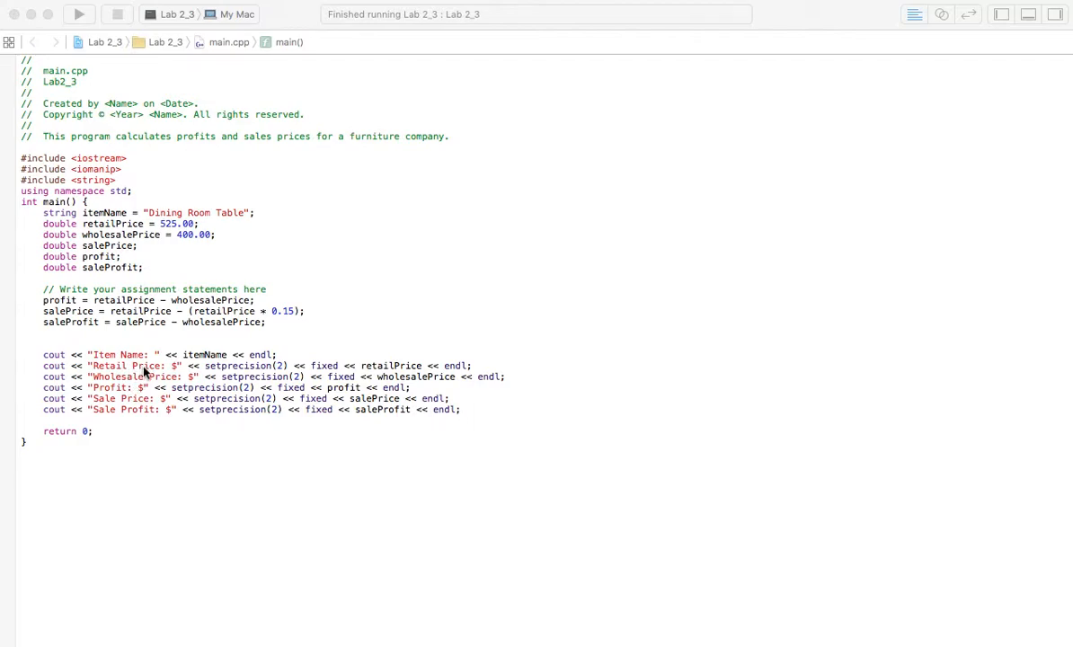
pyautogui.moveTo(332, 327)
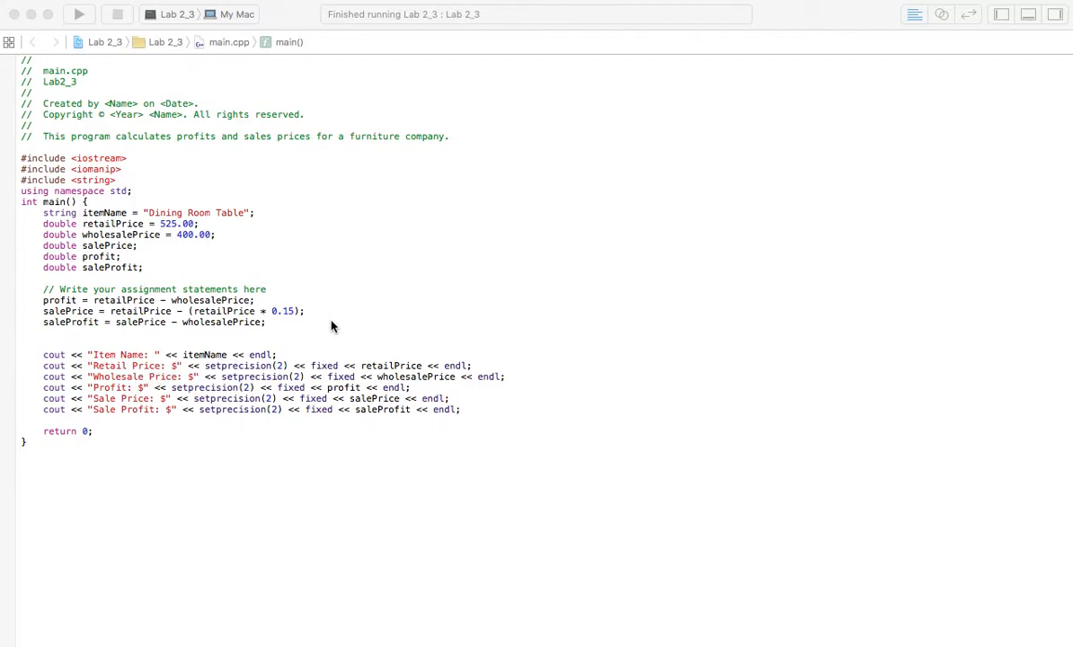
pyautogui.moveTo(273, 475)
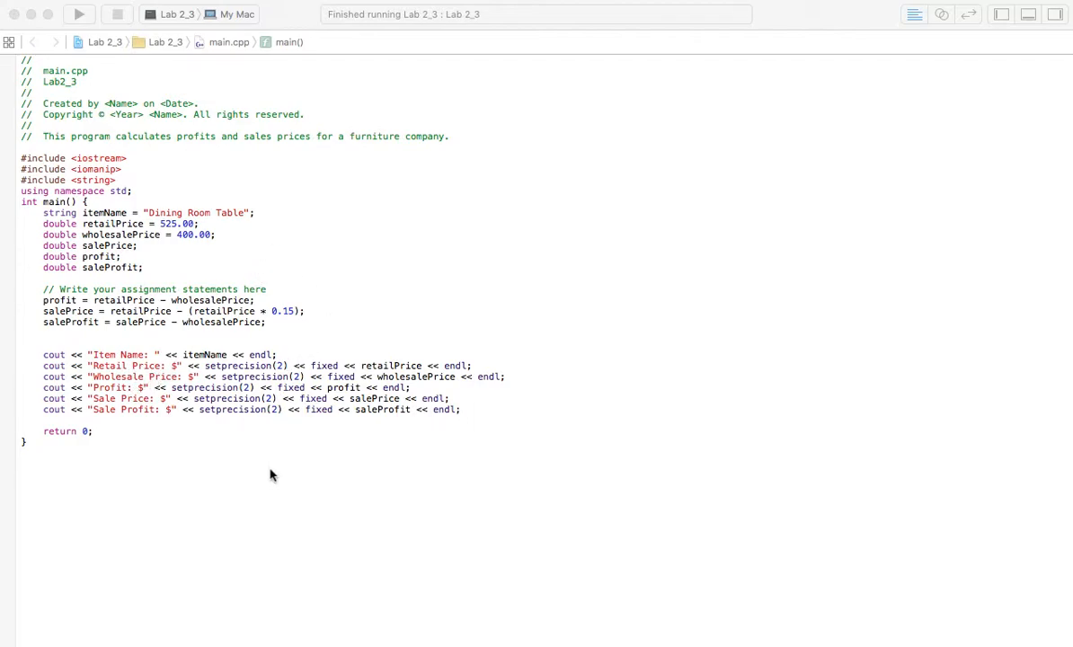
pyautogui.moveTo(106, 362)
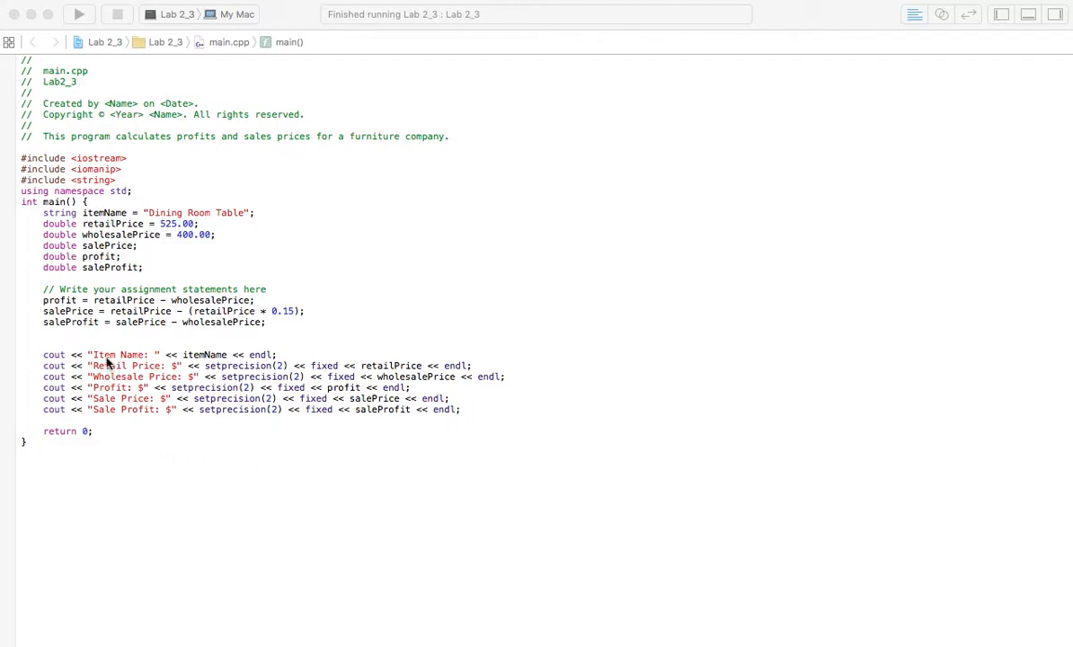
pyautogui.moveTo(71, 375)
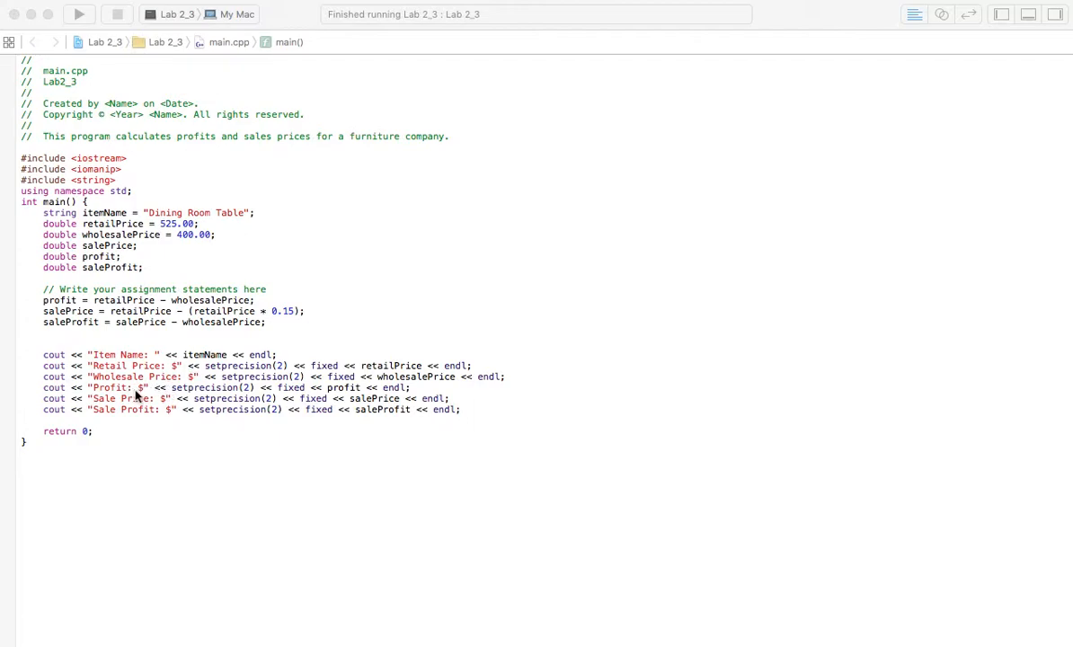
pyautogui.moveTo(147, 433)
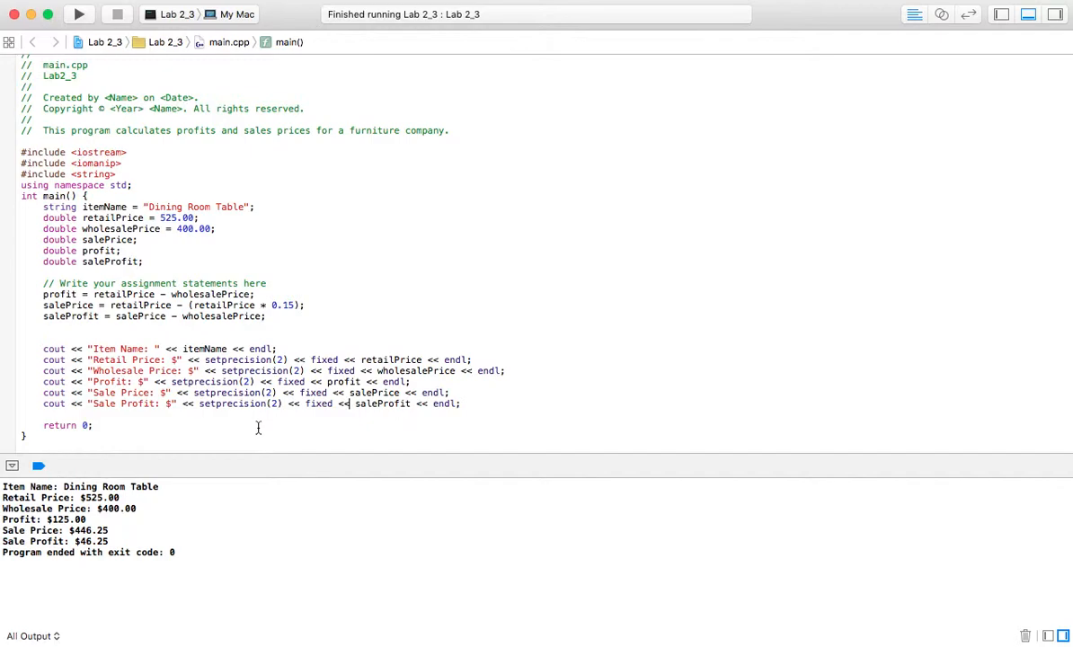
pyautogui.moveTo(267, 418)
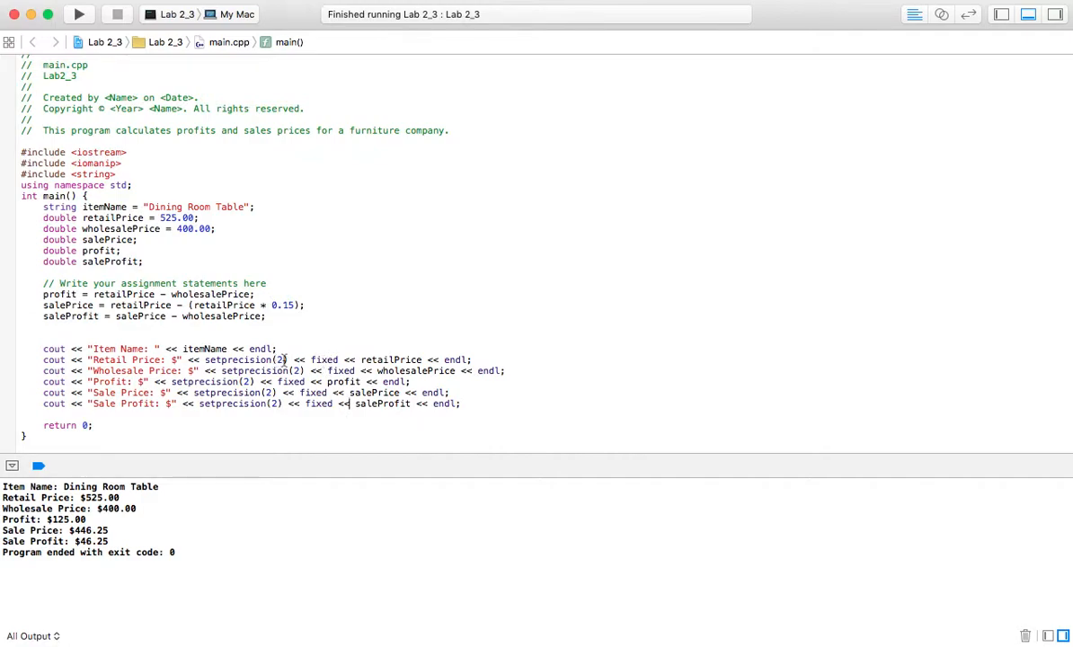
pyautogui.moveTo(319, 360)
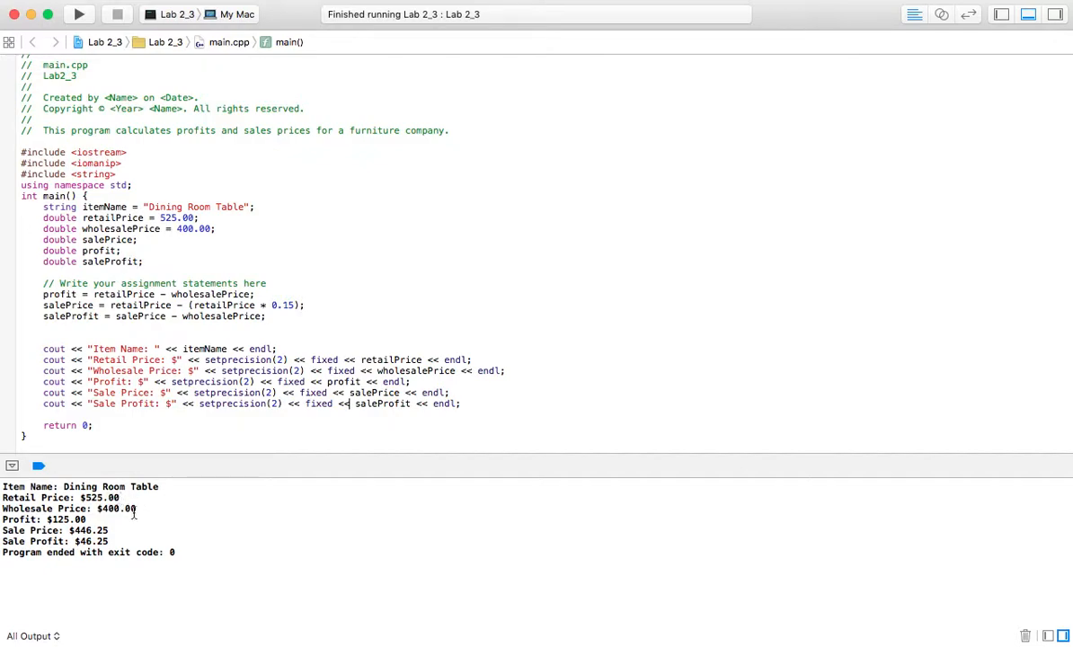
pyautogui.moveTo(257, 518)
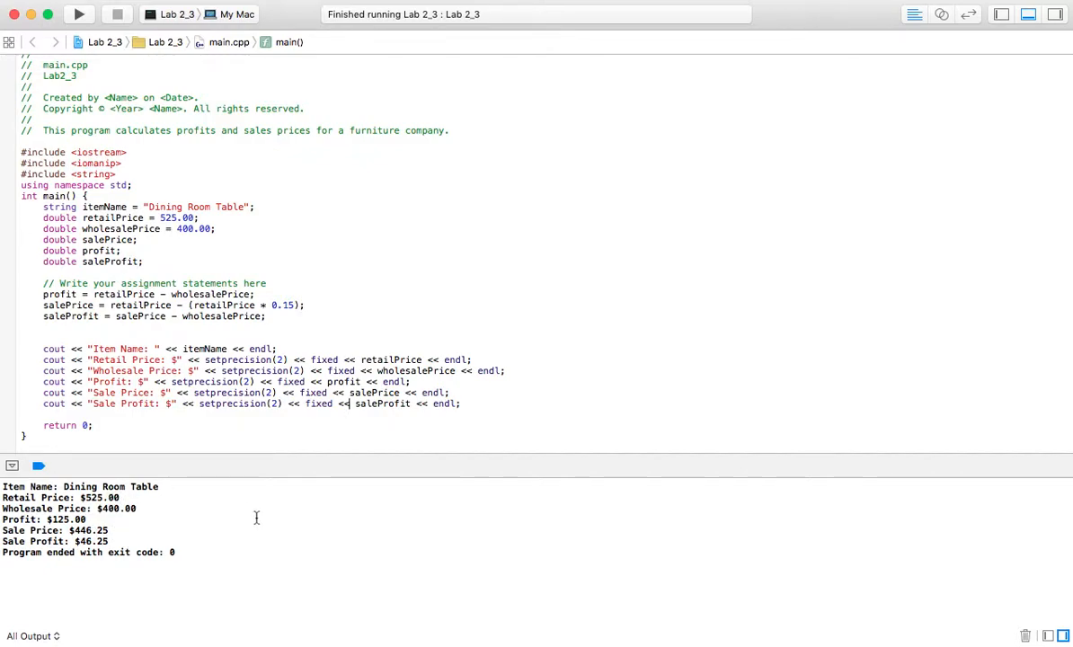